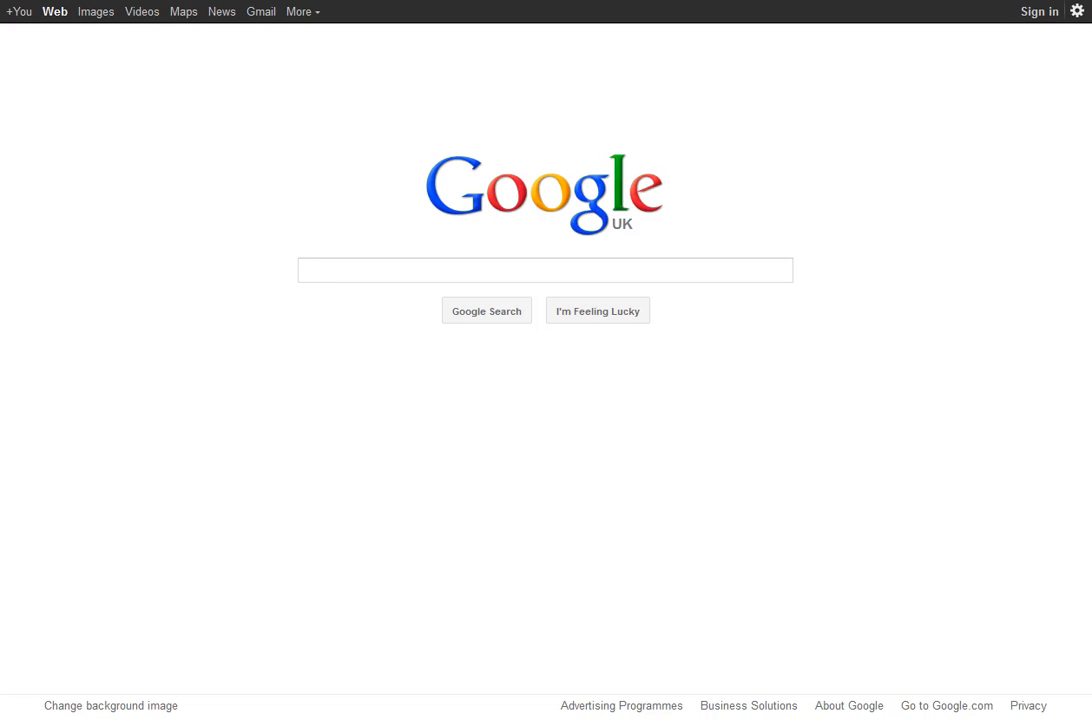
Paste 'website hosting uk' into the Google search box and run the search.
click(544, 270)
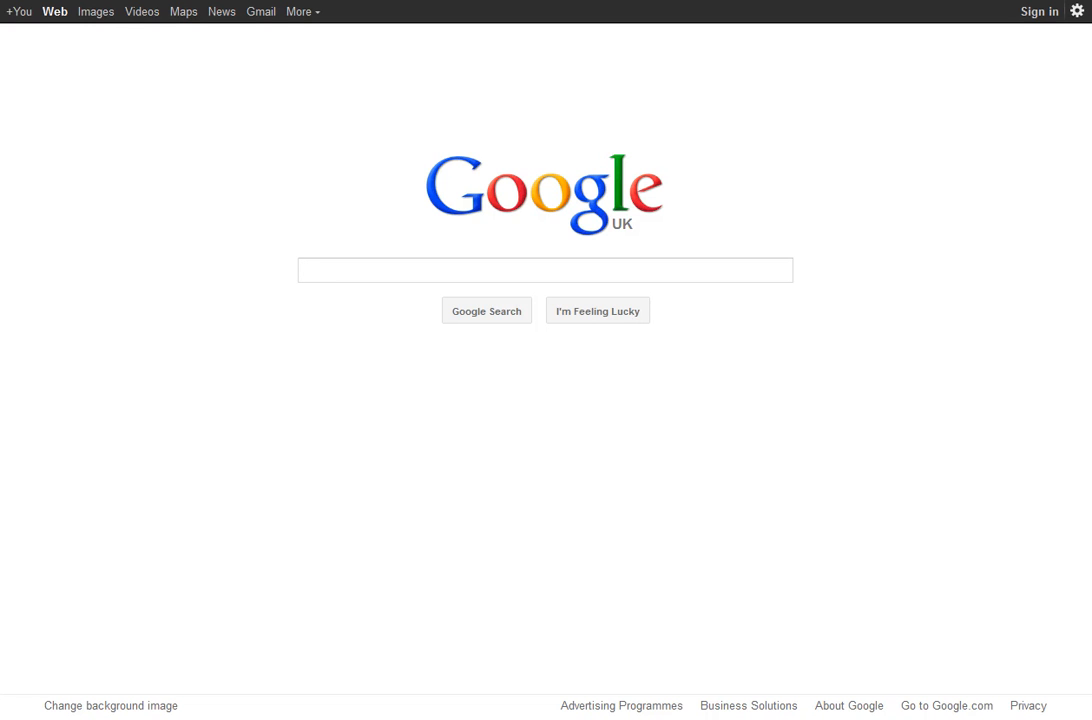
click(544, 270)
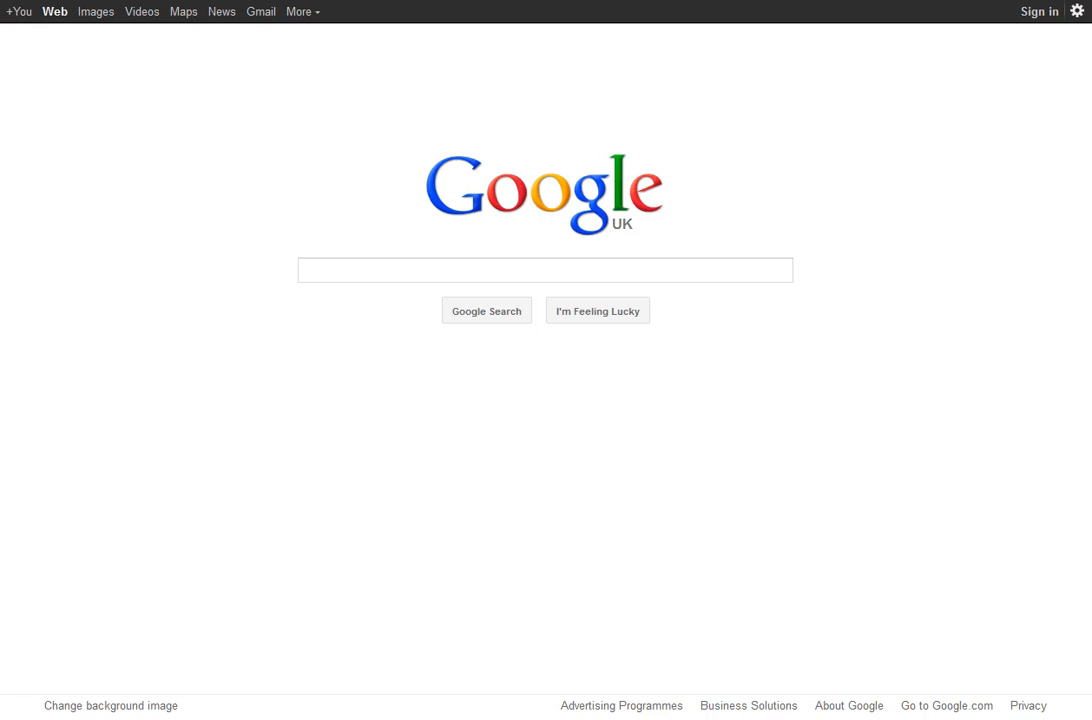
click(544, 270)
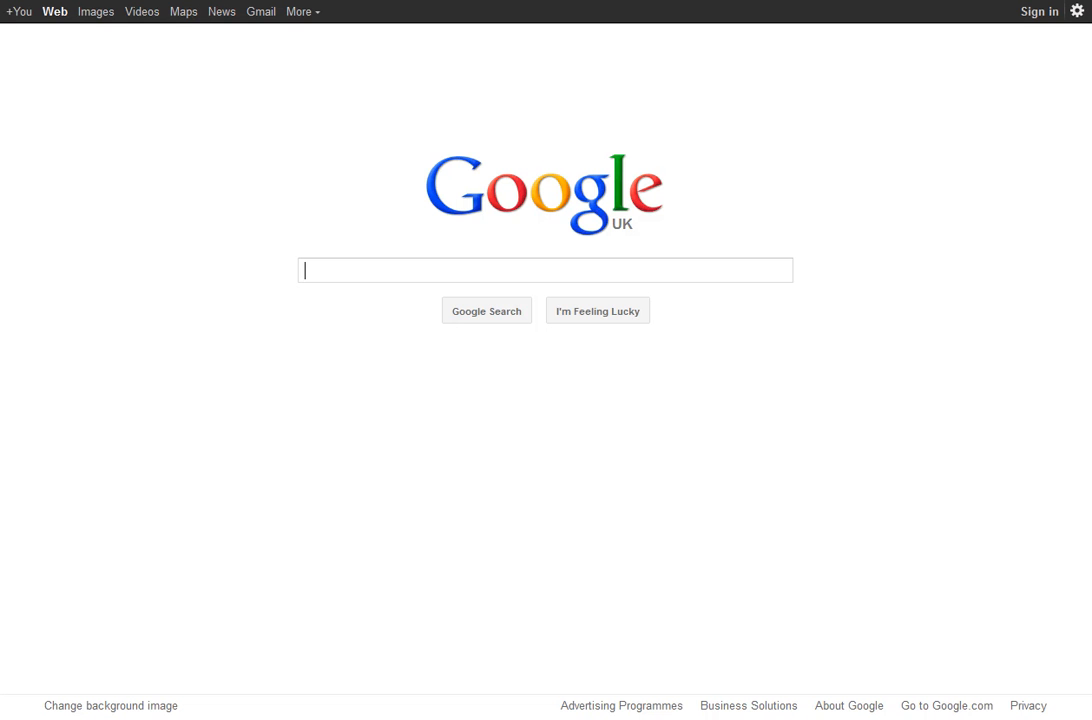
right_click(356, 270)
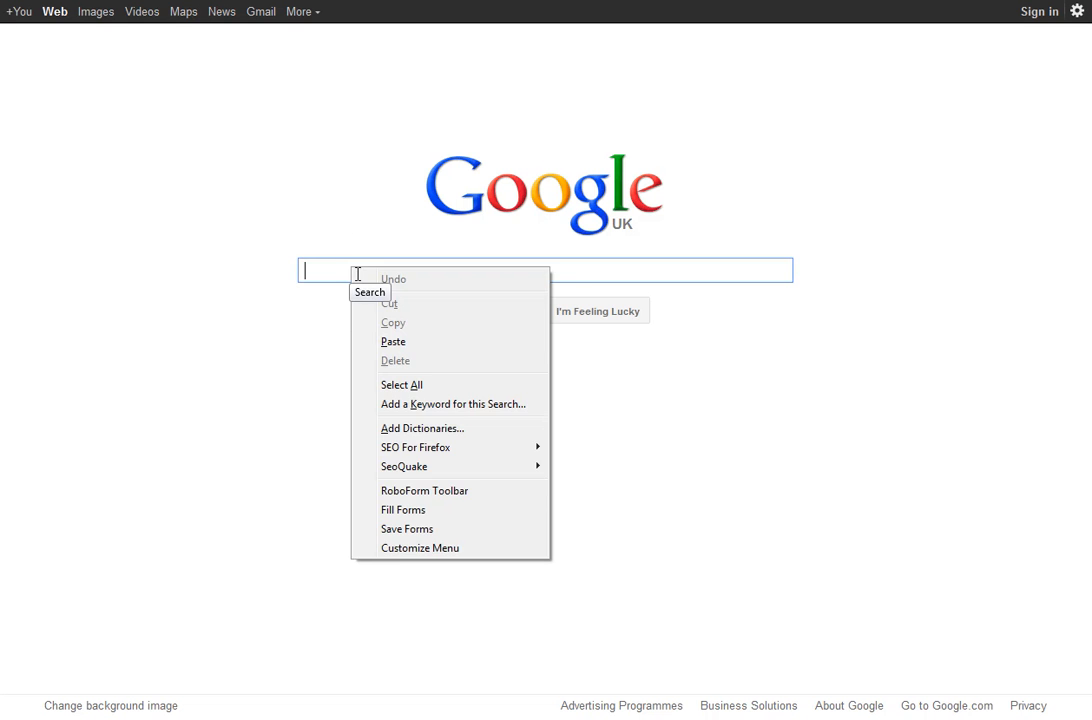
click(730, 56)
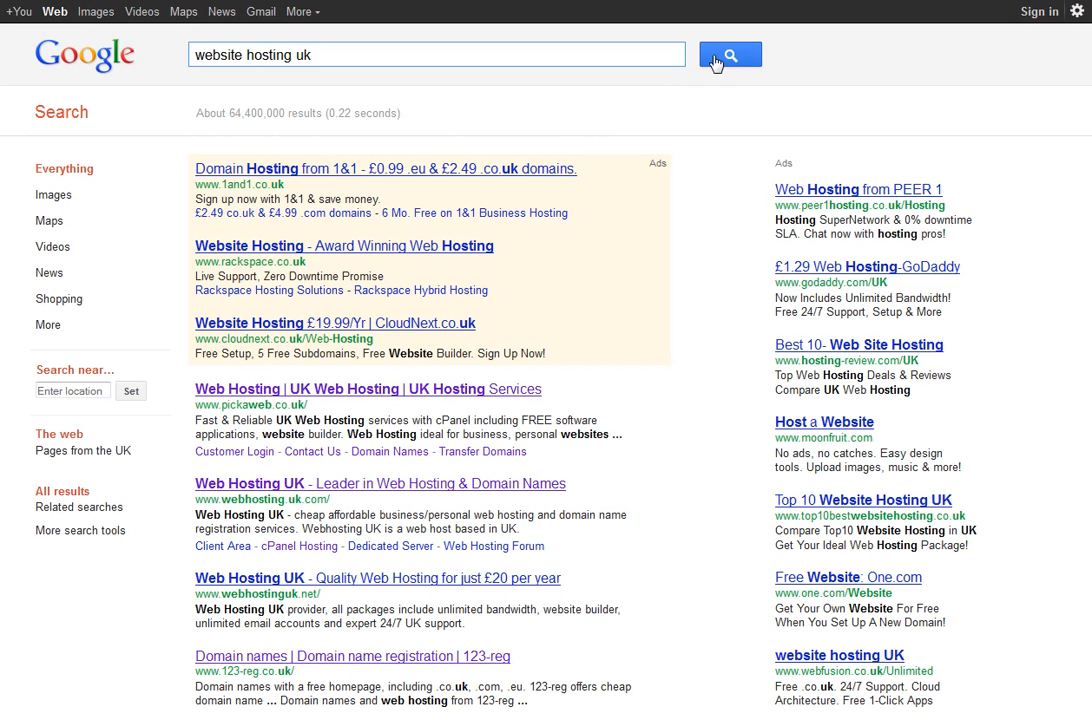
mouse_move(704, 96)
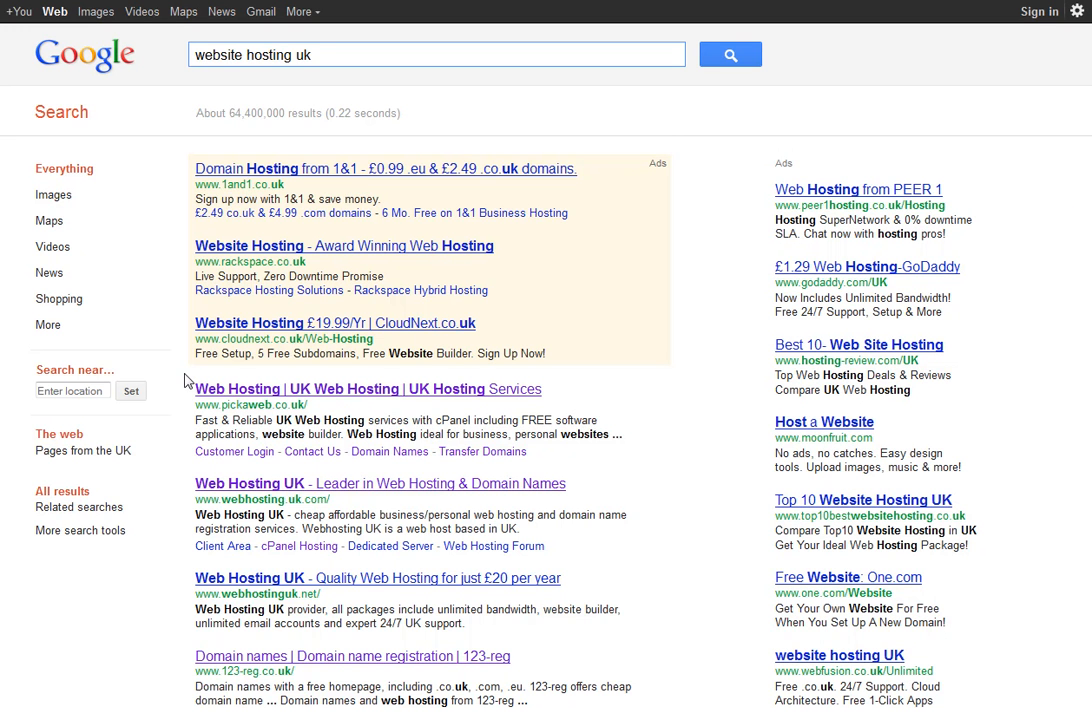
mouse_move(592, 184)
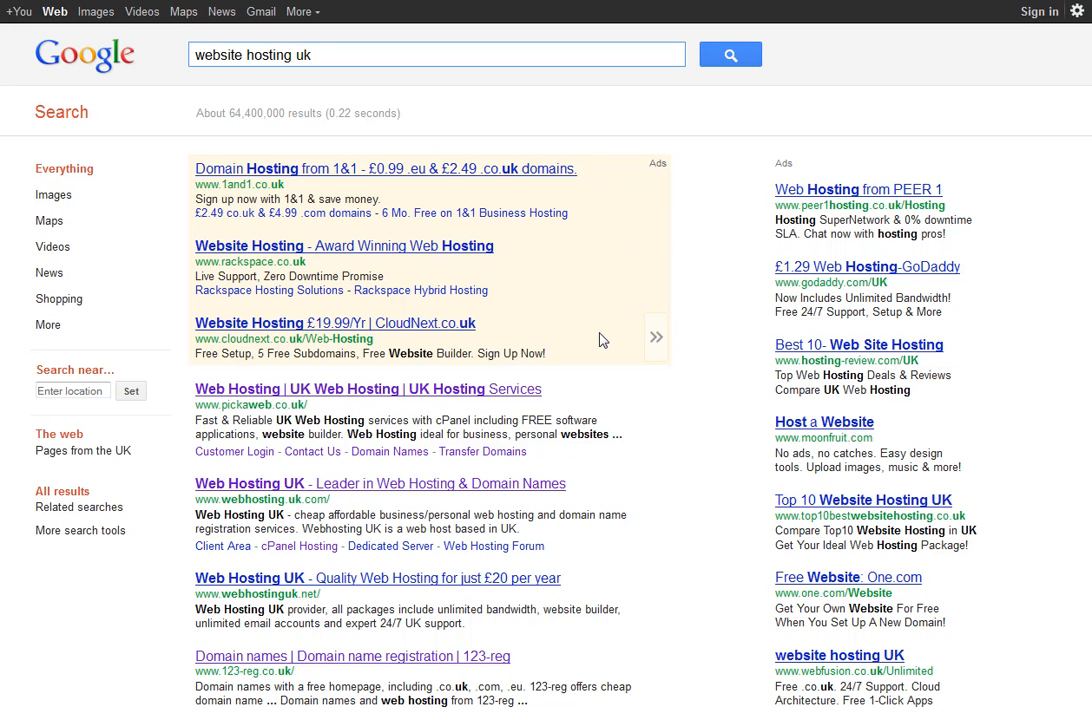
mouse_move(1004, 248)
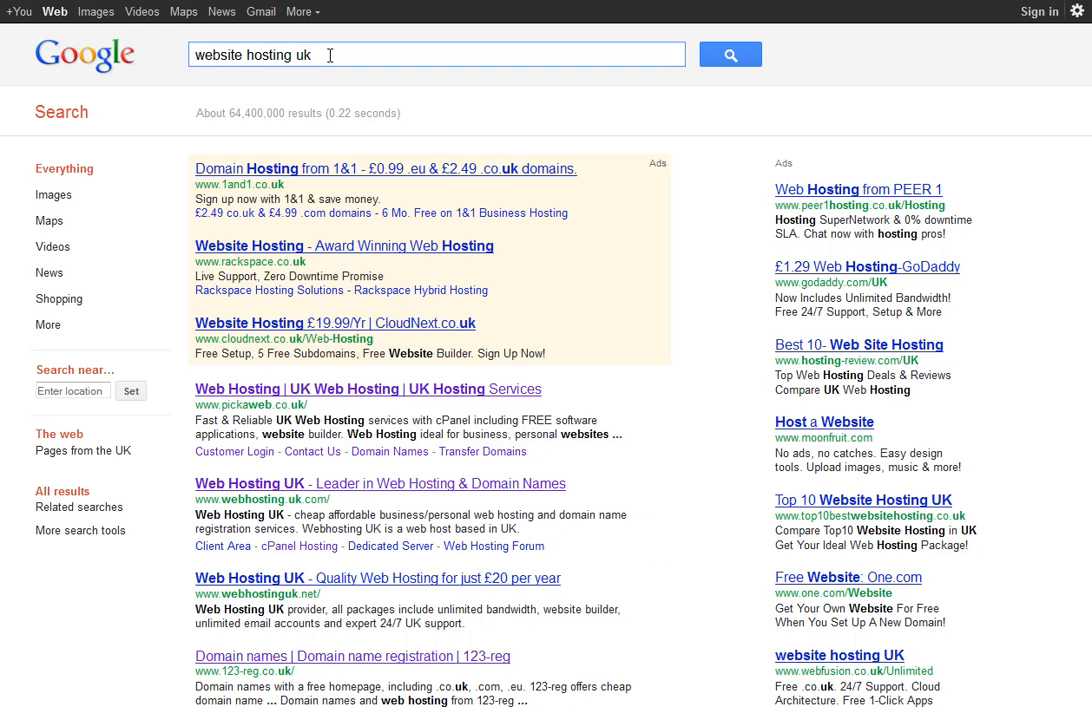
Search 'google keyword tool' and follow the 'Keyword Tool - Google AdWords' result.
text(google keyword tool)
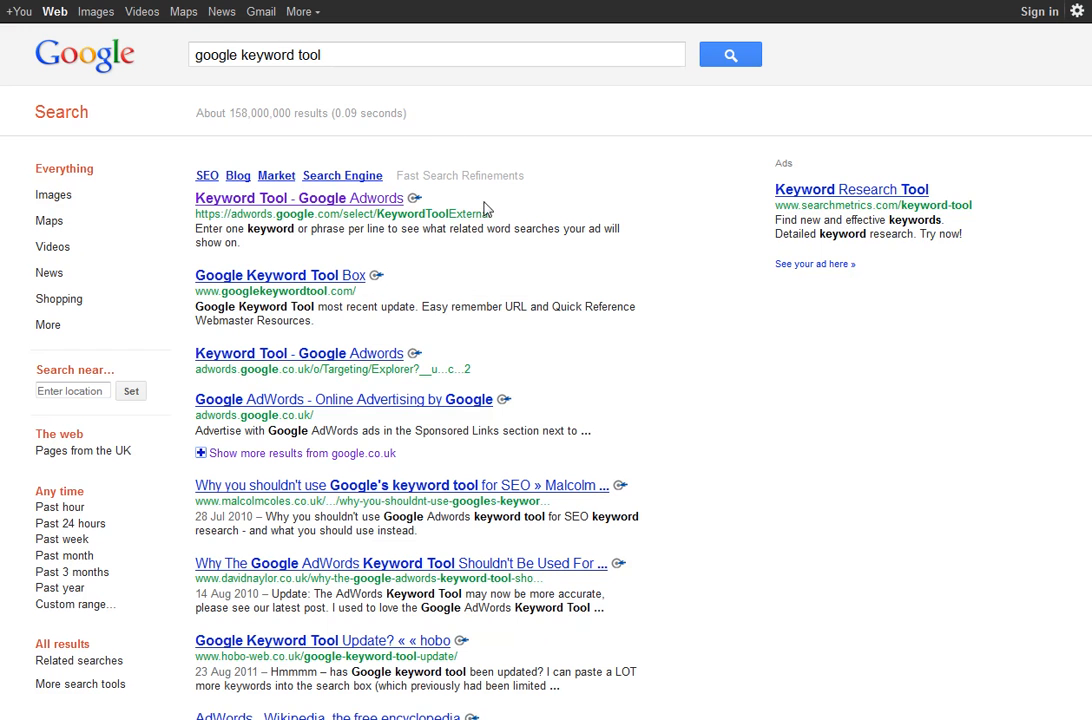
double_click(432, 214)
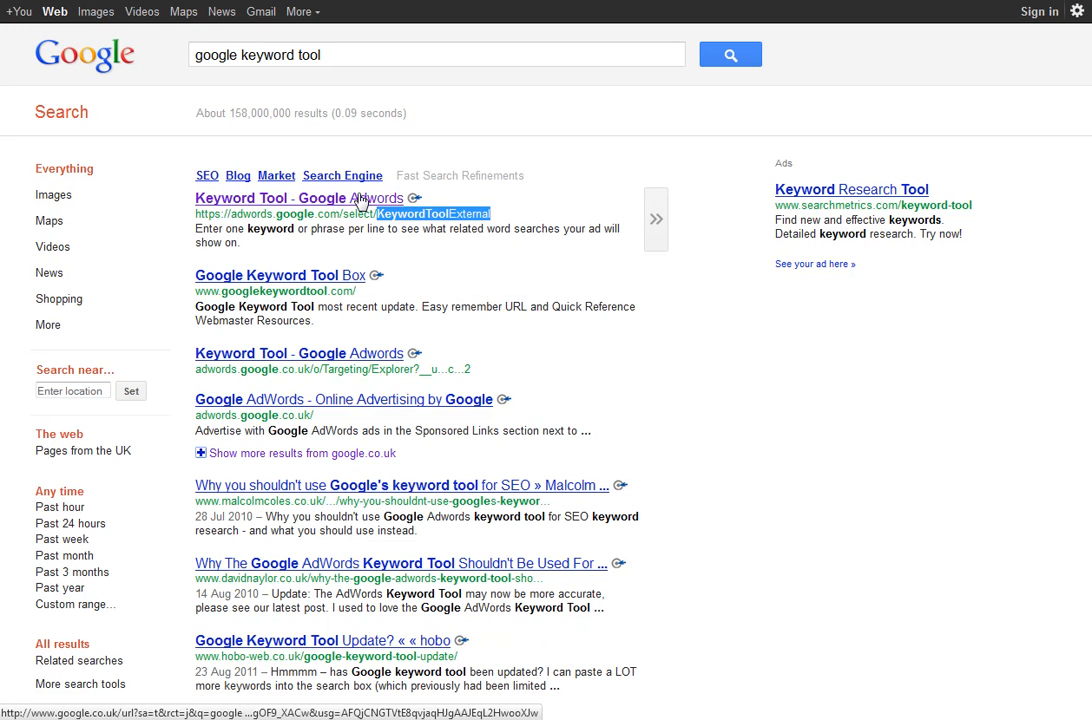
click(300, 198)
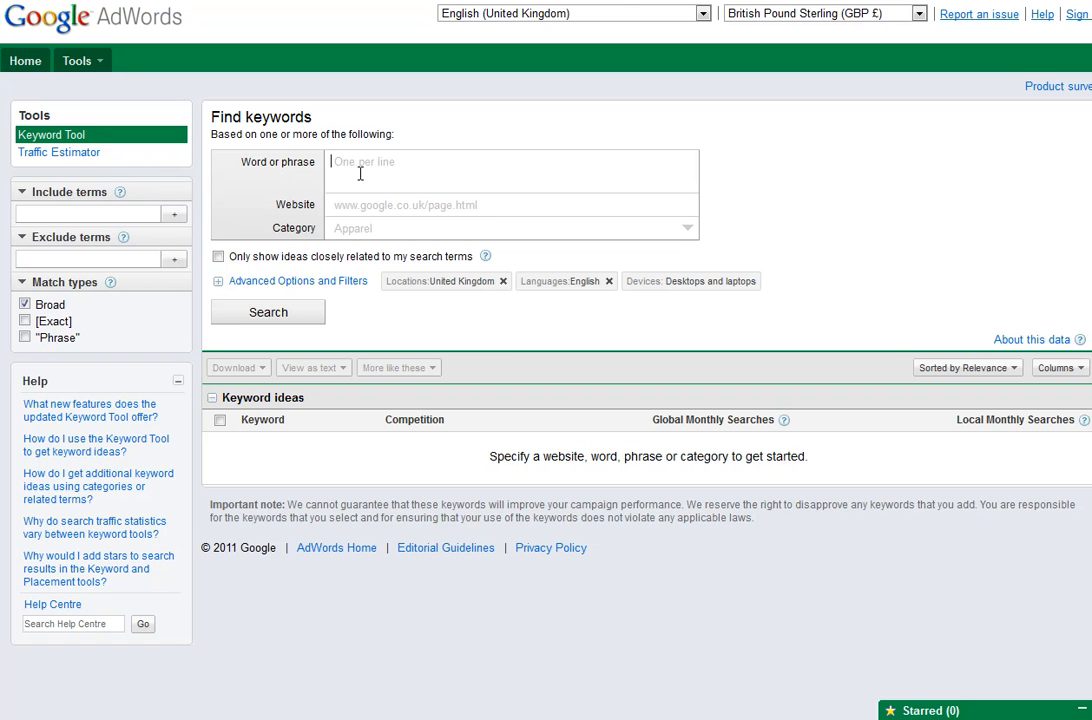
Enter 'central heating' in the Word or phrase field and search for keyword ideas.
text(central hea)
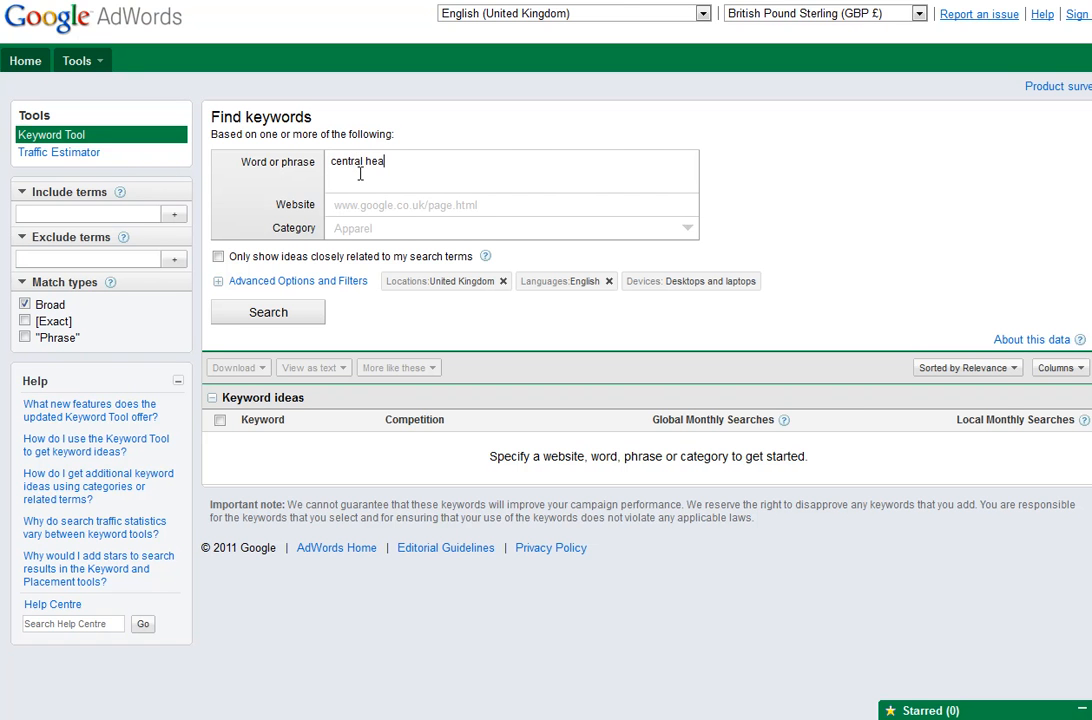
text(ting)
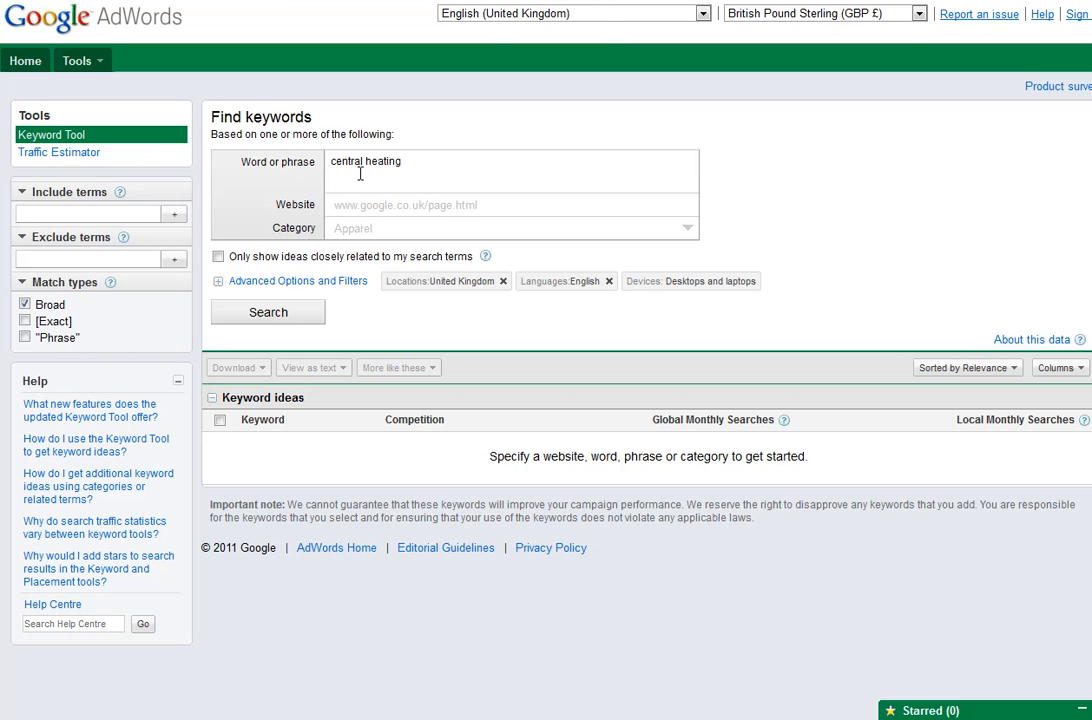
click(268, 312)
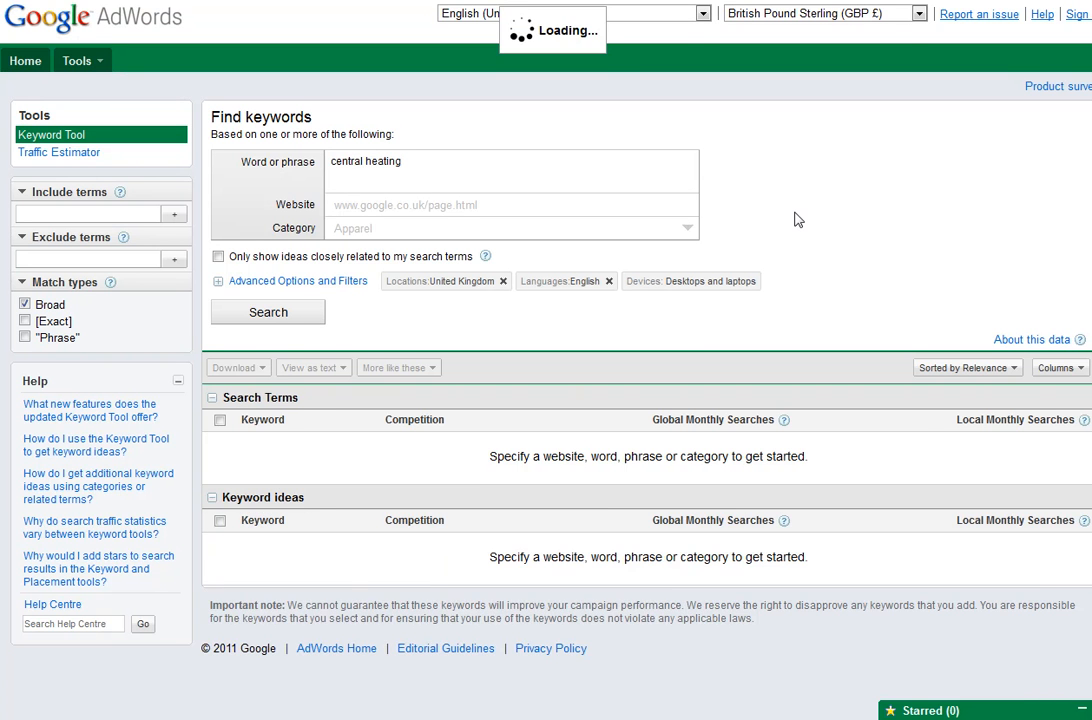
Load the central heating results and highlight its High competition rating.
click(268, 312)
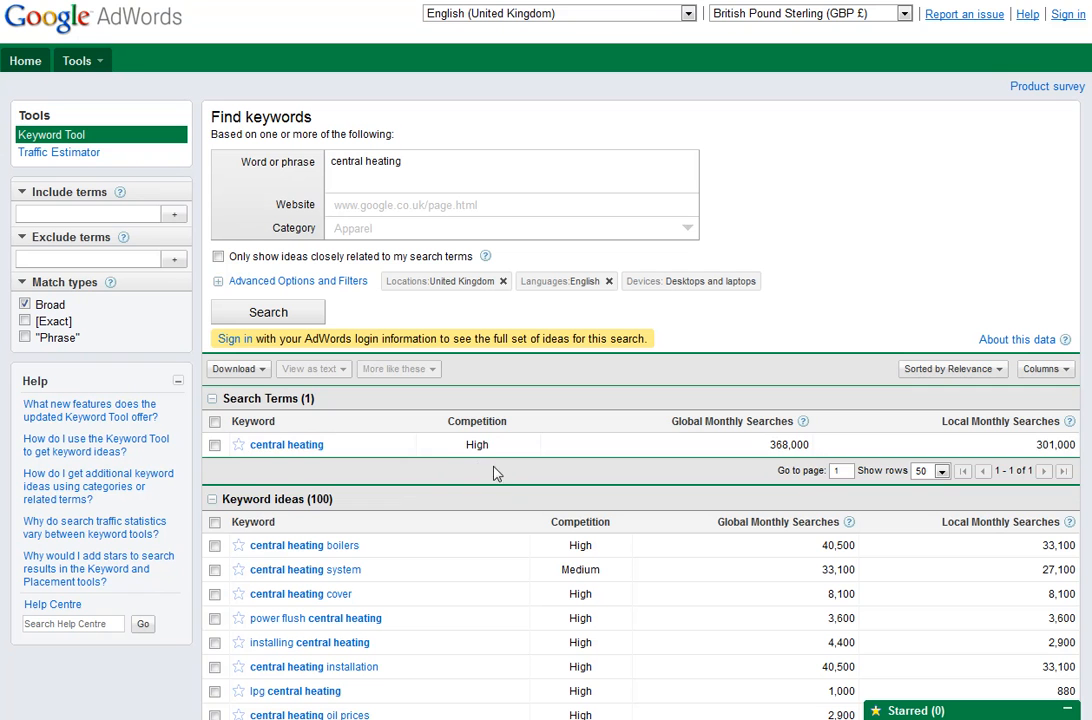
mouse_move(764, 448)
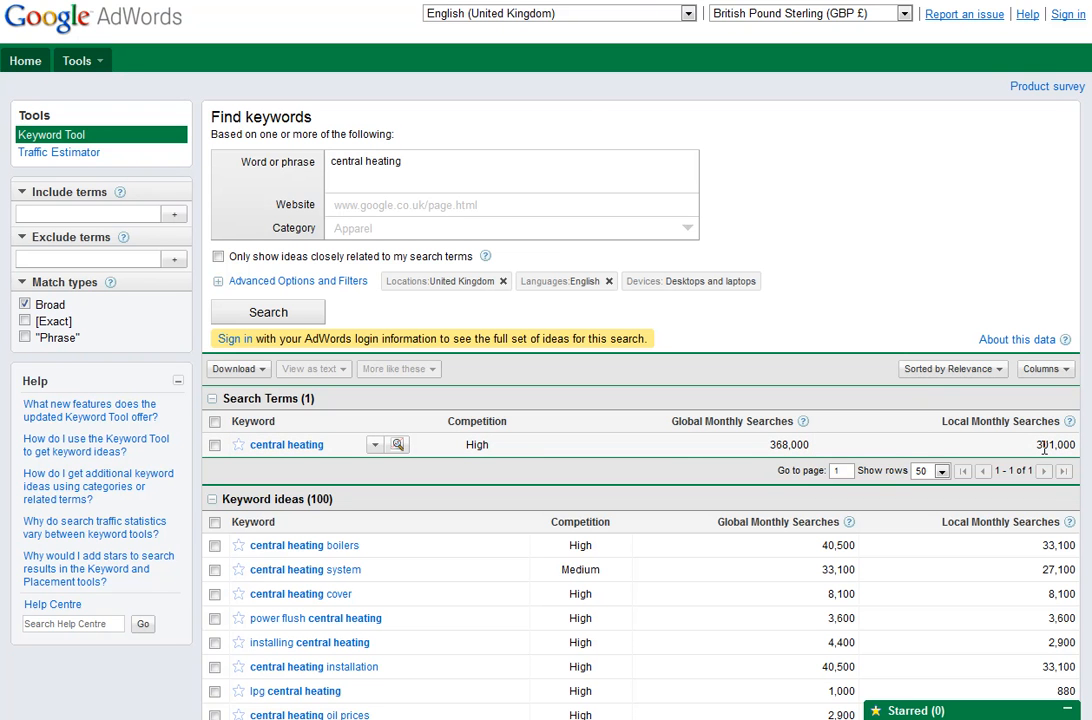
mouse_move(440, 280)
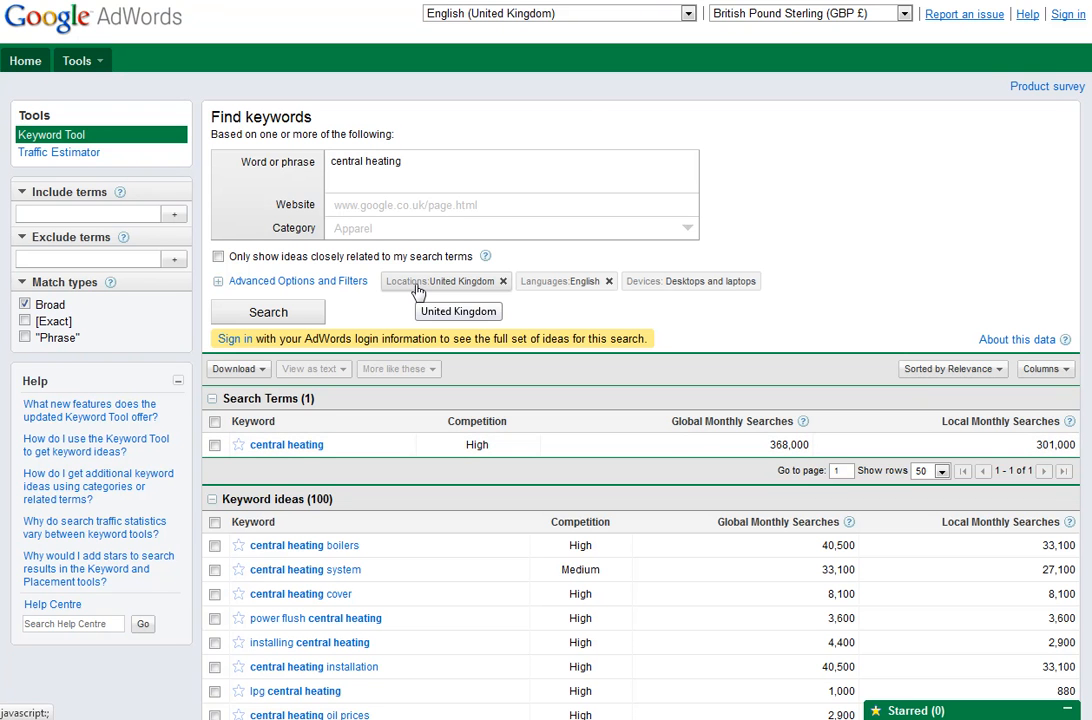
mouse_move(456, 290)
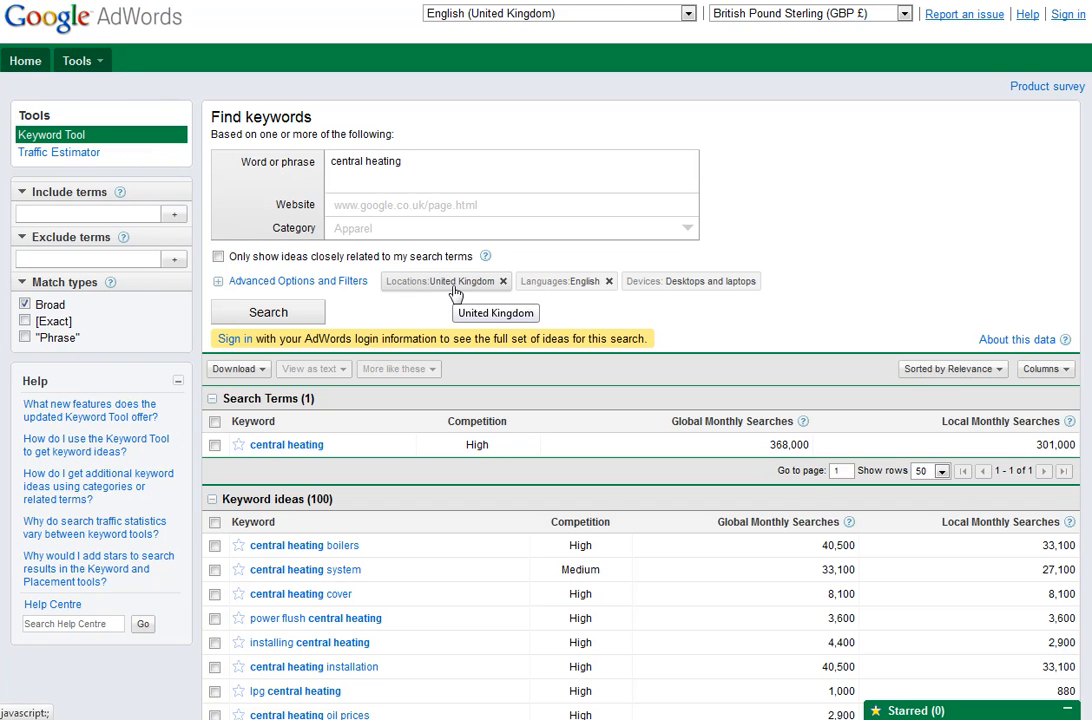
mouse_move(432, 308)
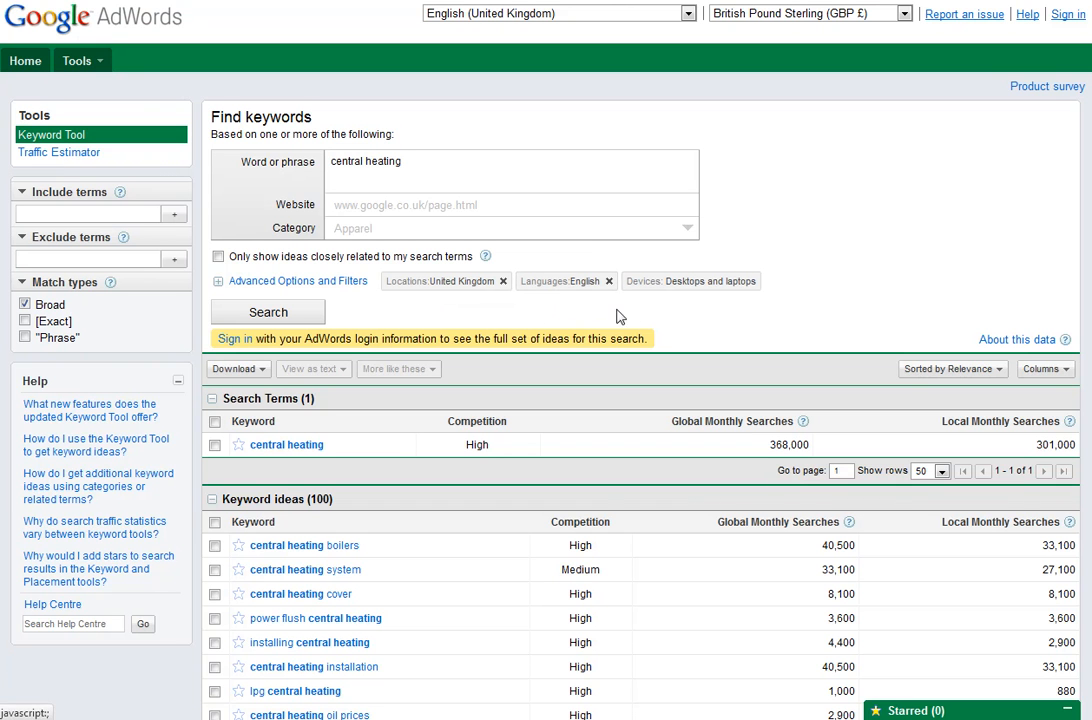
mouse_move(684, 308)
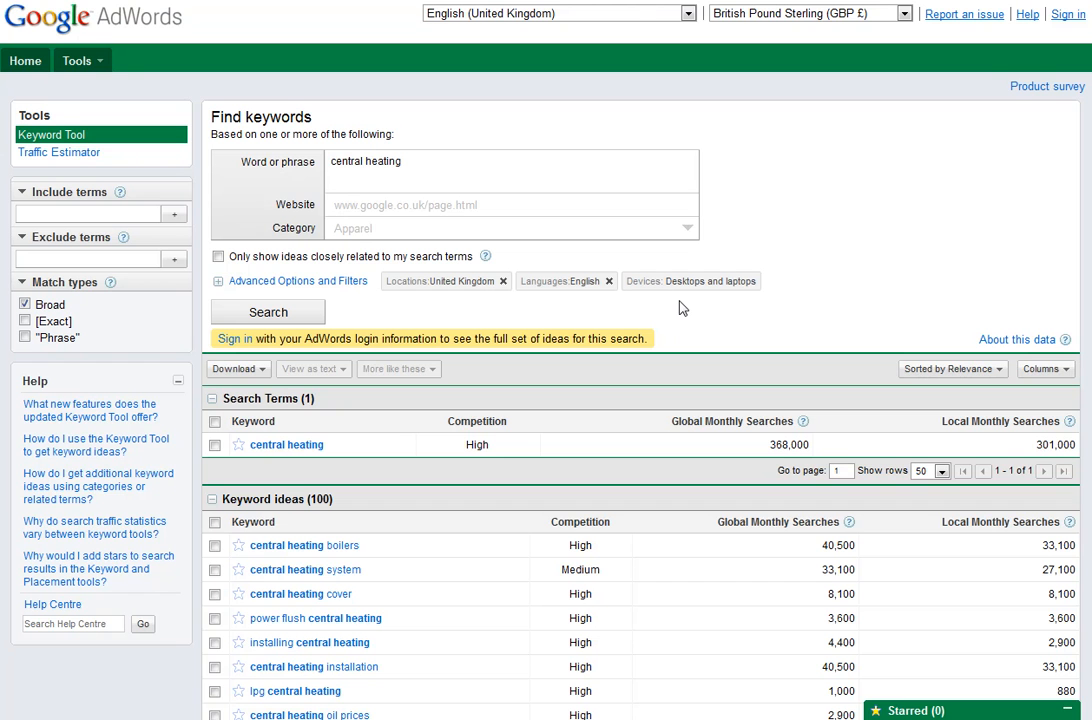
mouse_move(860, 304)
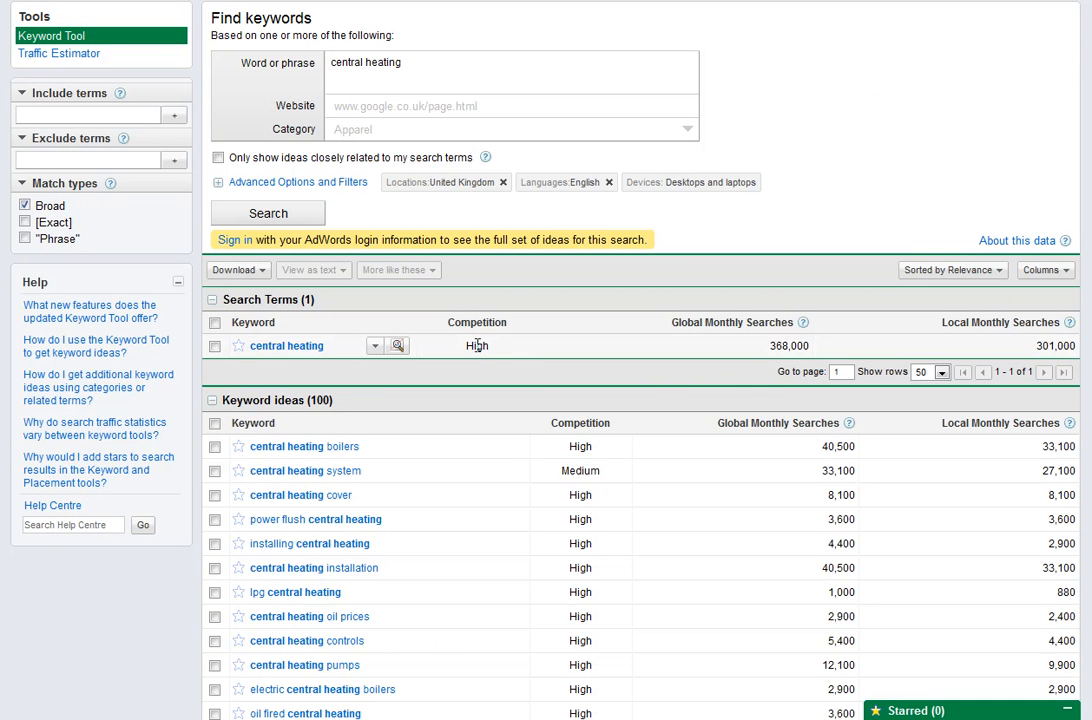
double_click(476, 344)
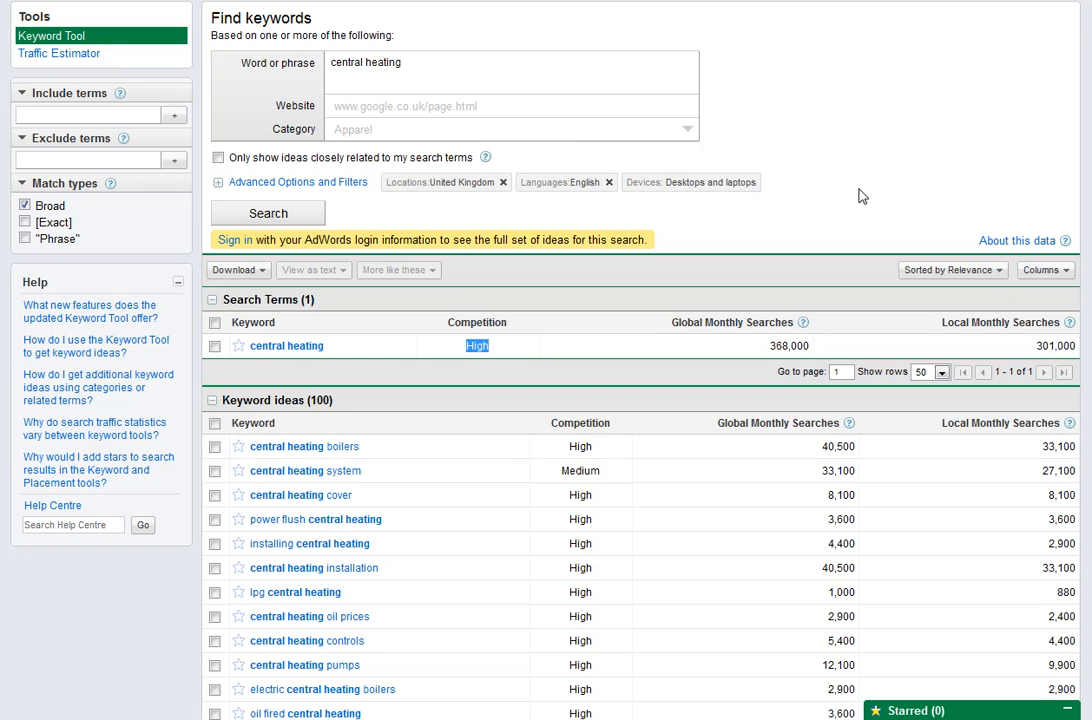
mouse_move(876, 188)
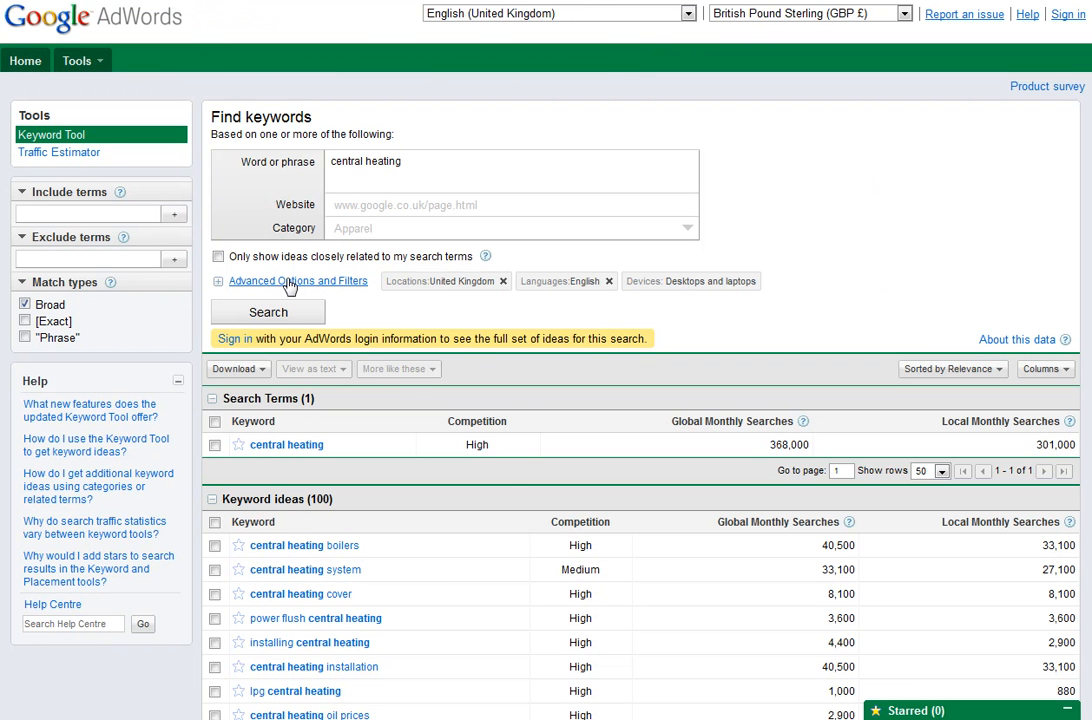
Add Local Monthly Searches filters of at least 1000 and at most 5000 under Advanced Options.
click(298, 280)
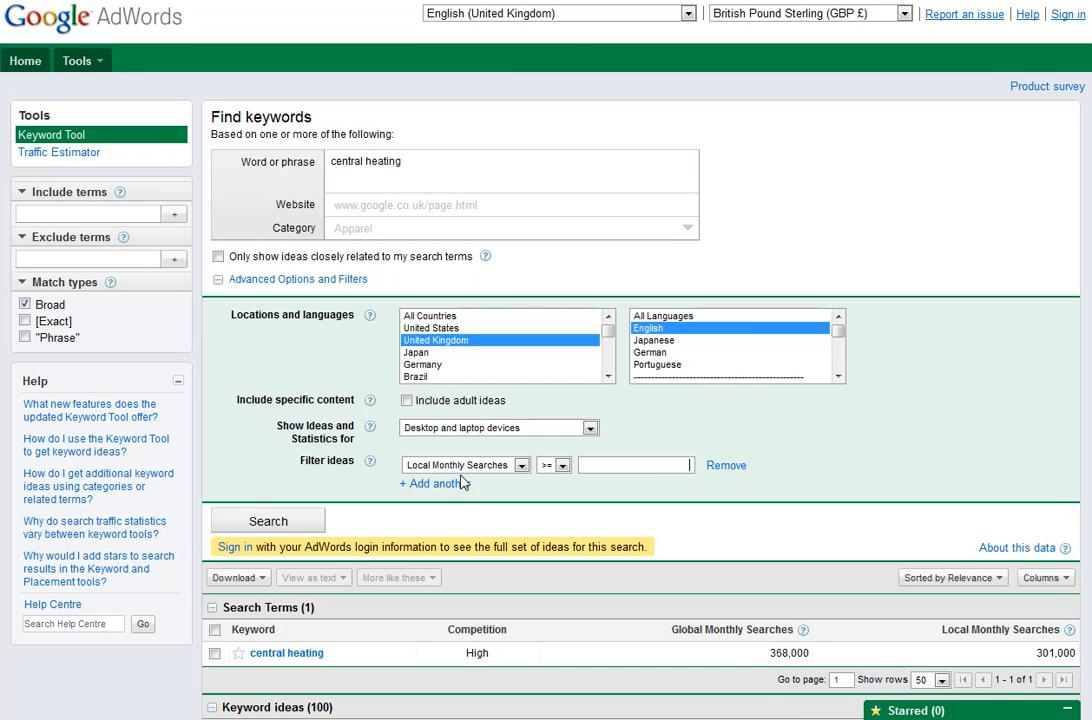
click(636, 464)
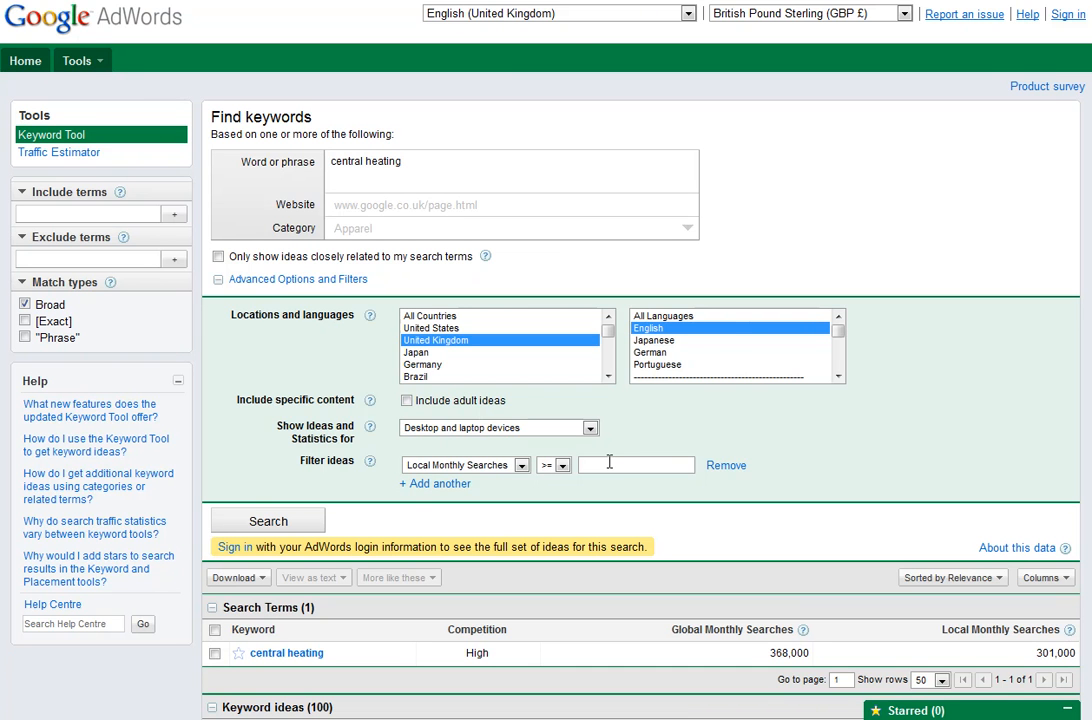
text(1000)
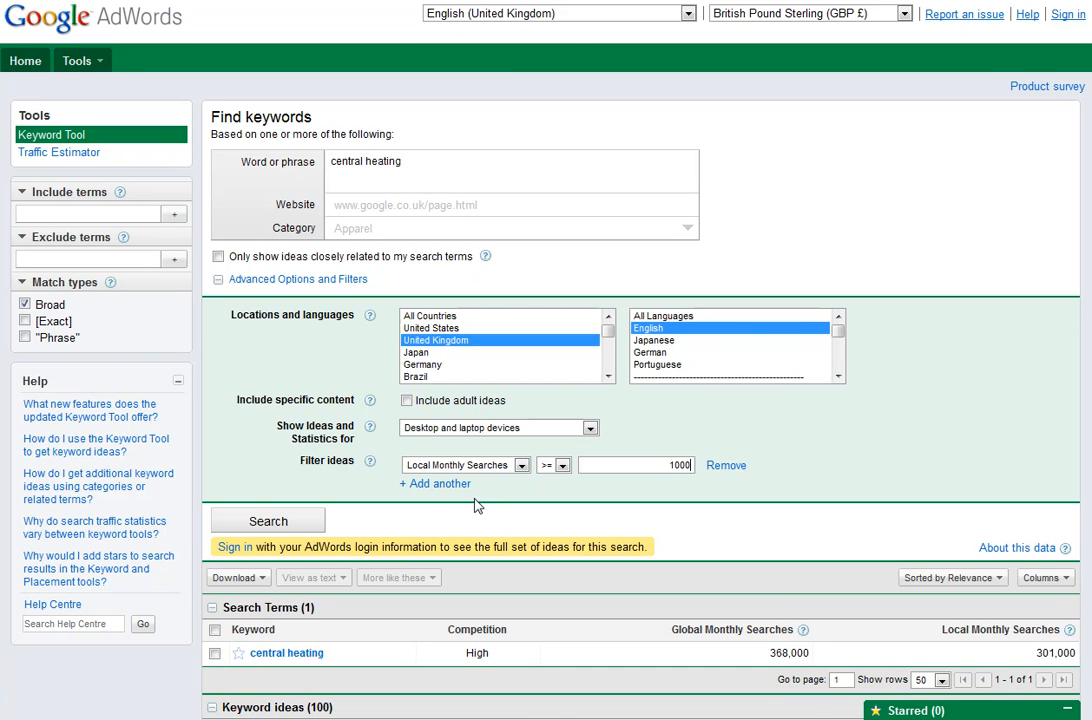
click(434, 482)
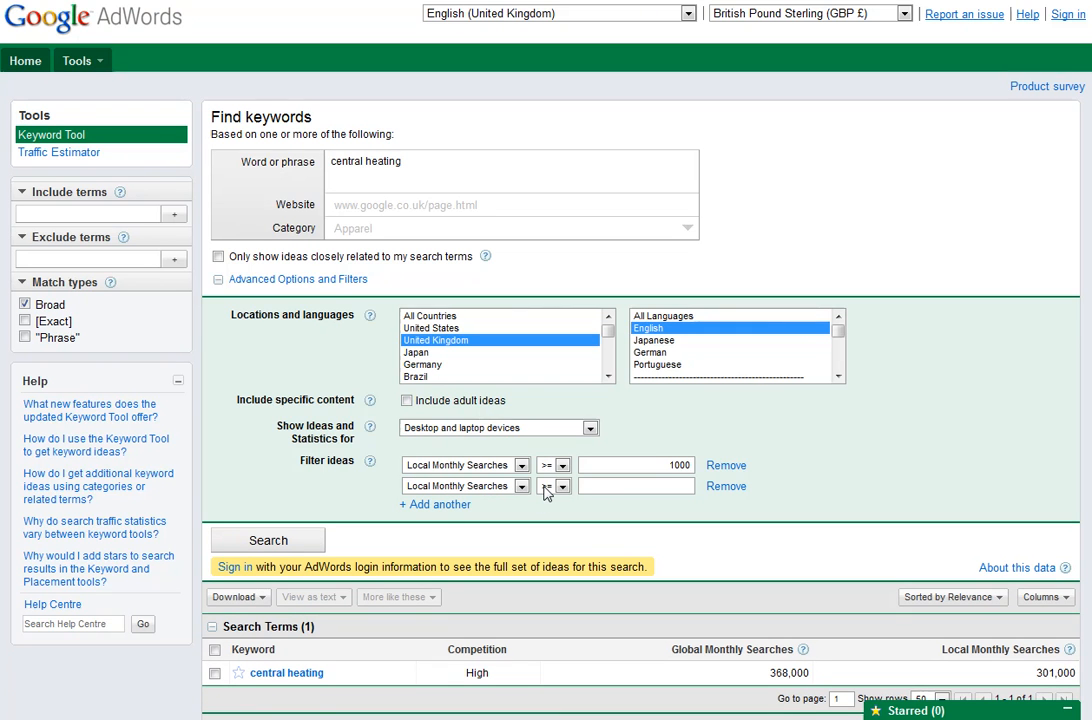
click(562, 486)
text(5)
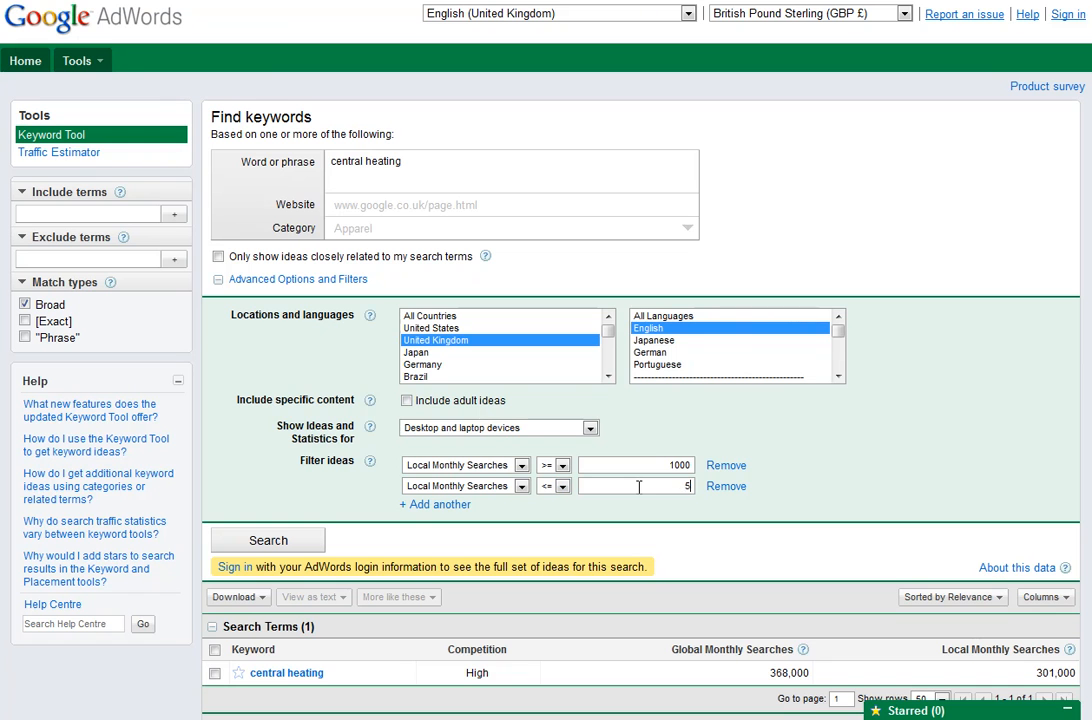
text(000)
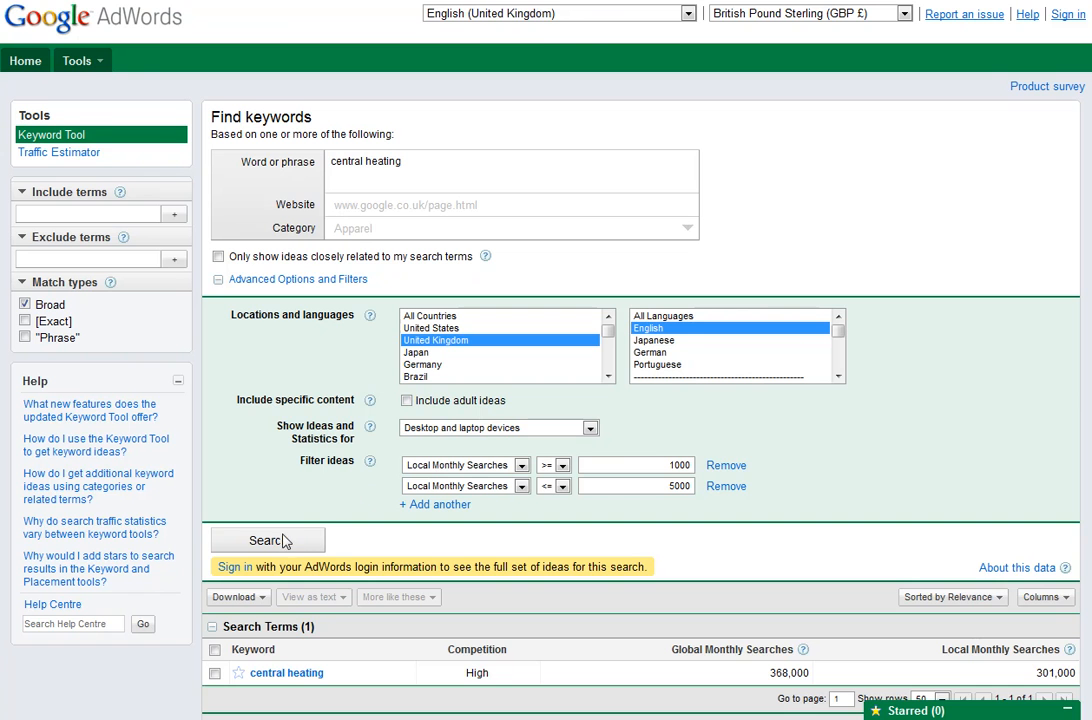
Apply the filters and bring the filtered Keyword ideas table into view.
click(268, 540)
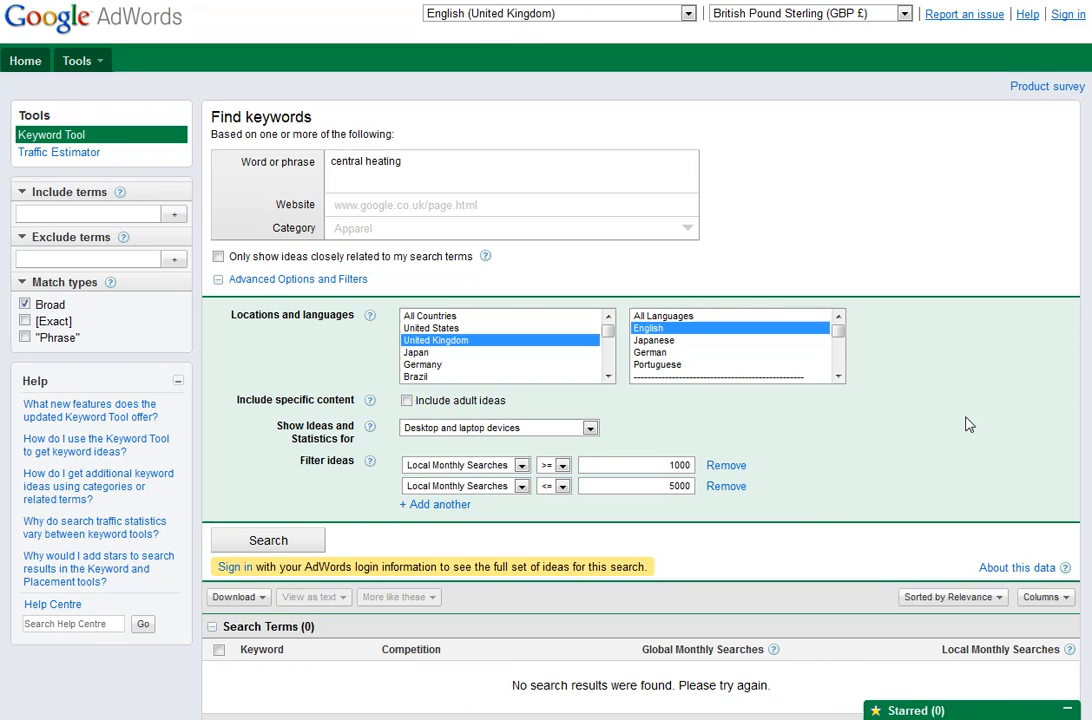
click(268, 540)
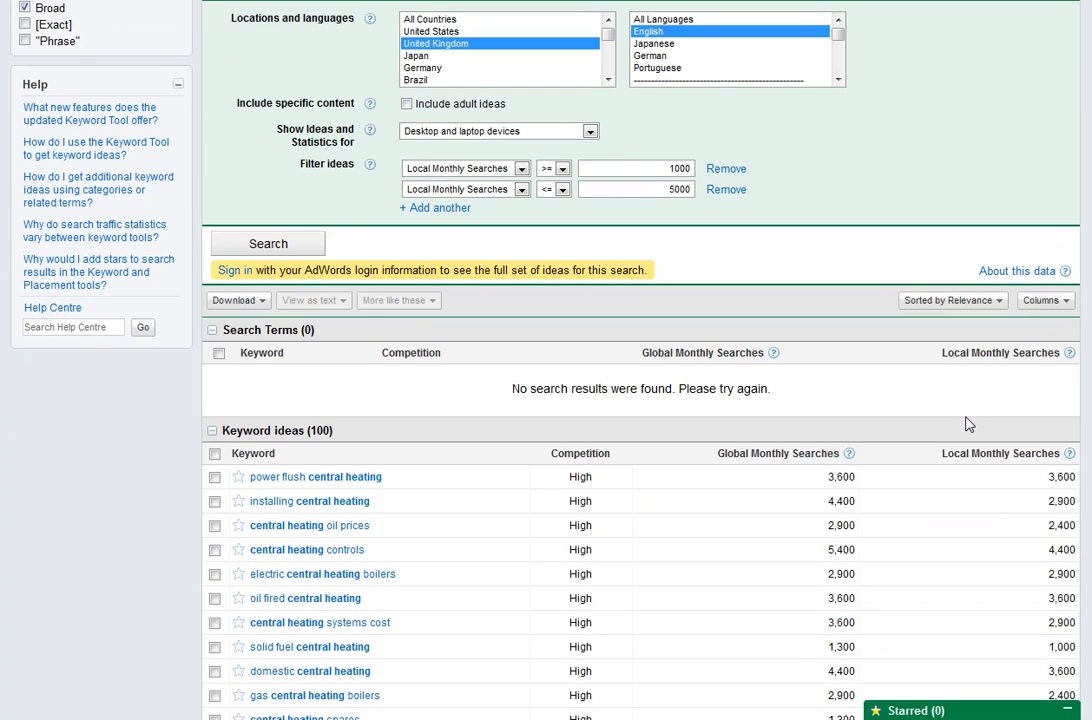
mouse_move(900, 392)
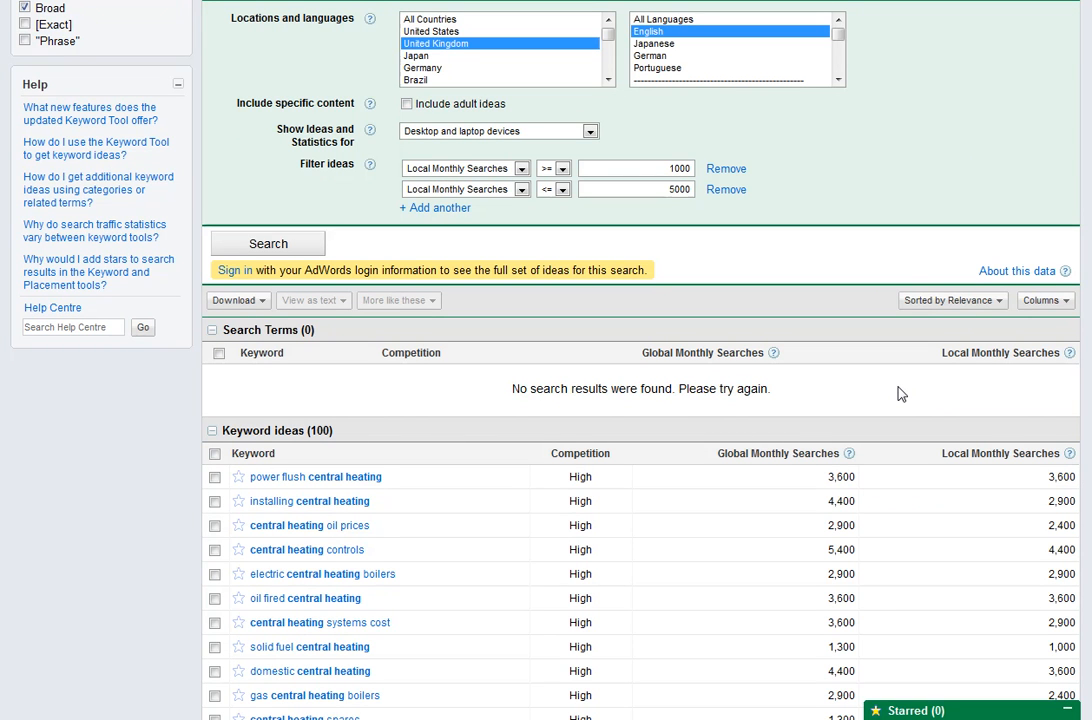
scroll(down, 3)
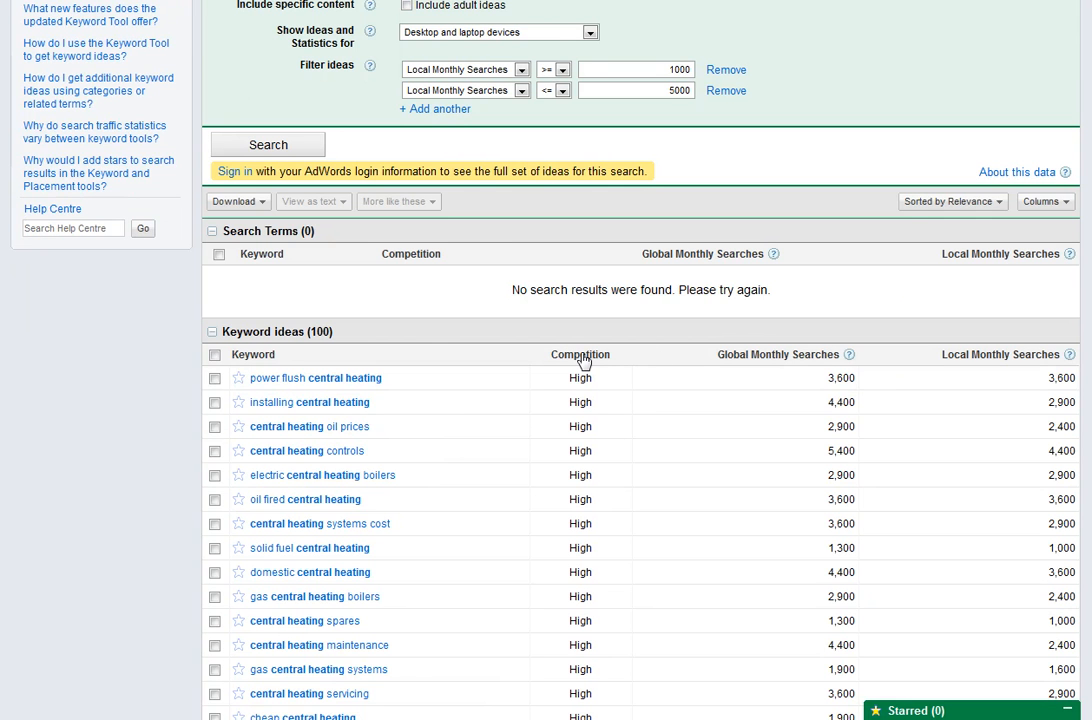
Sort the Keyword ideas by Competition ascending so low-competition terms lead.
click(580, 354)
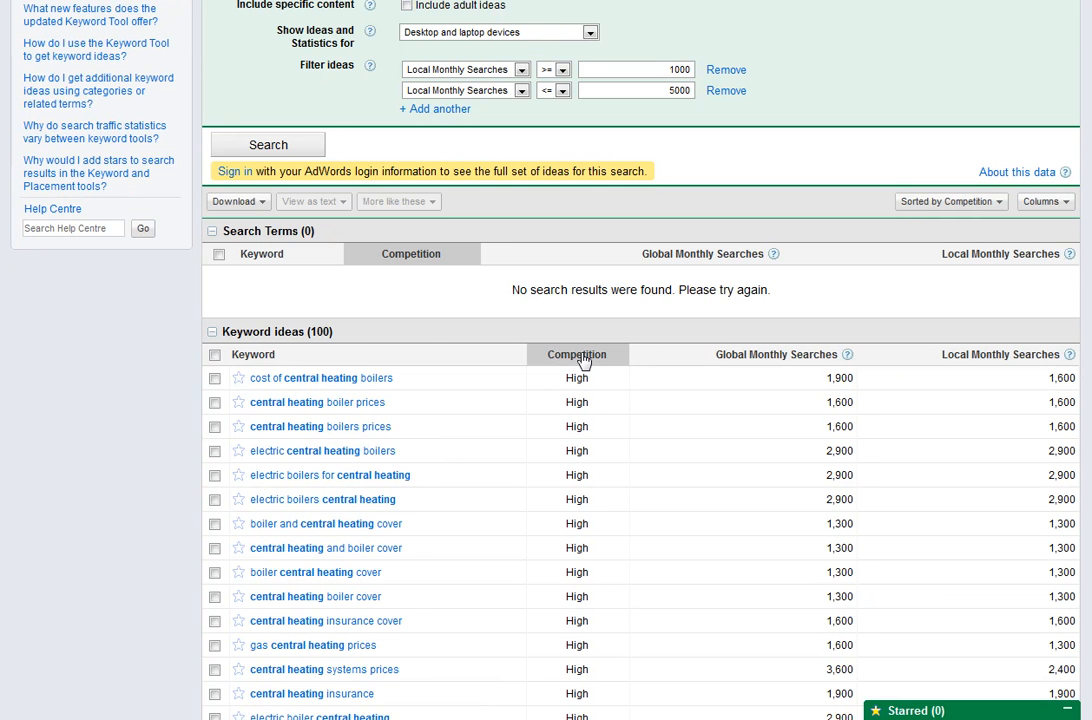
click(576, 354)
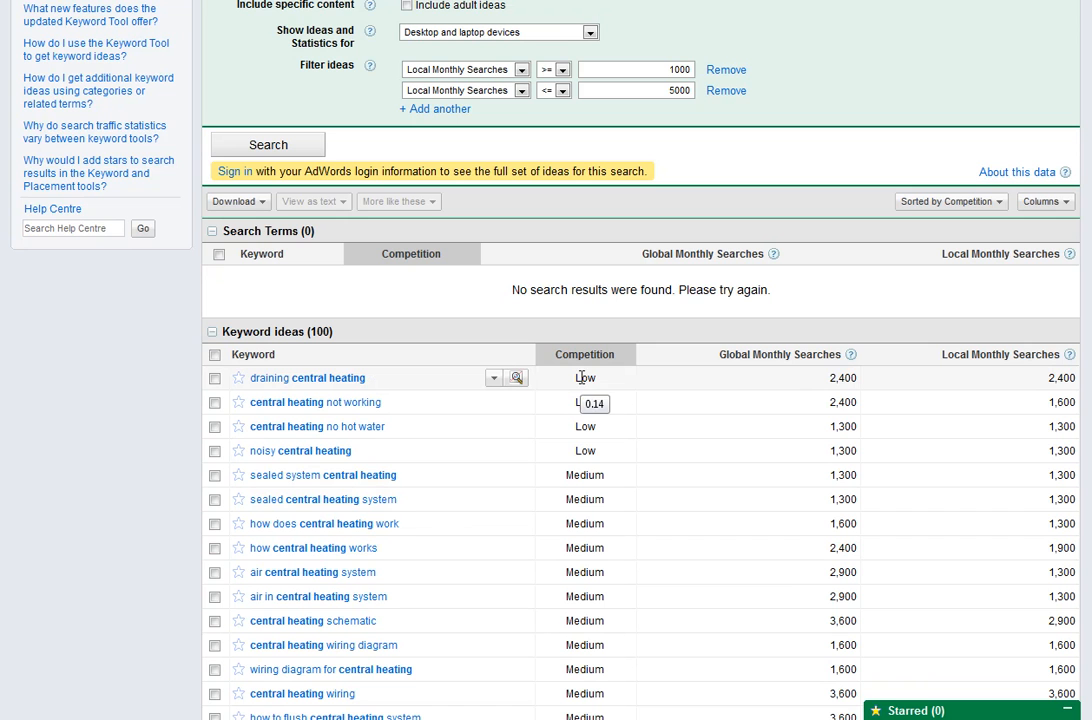
scroll(down, 3)
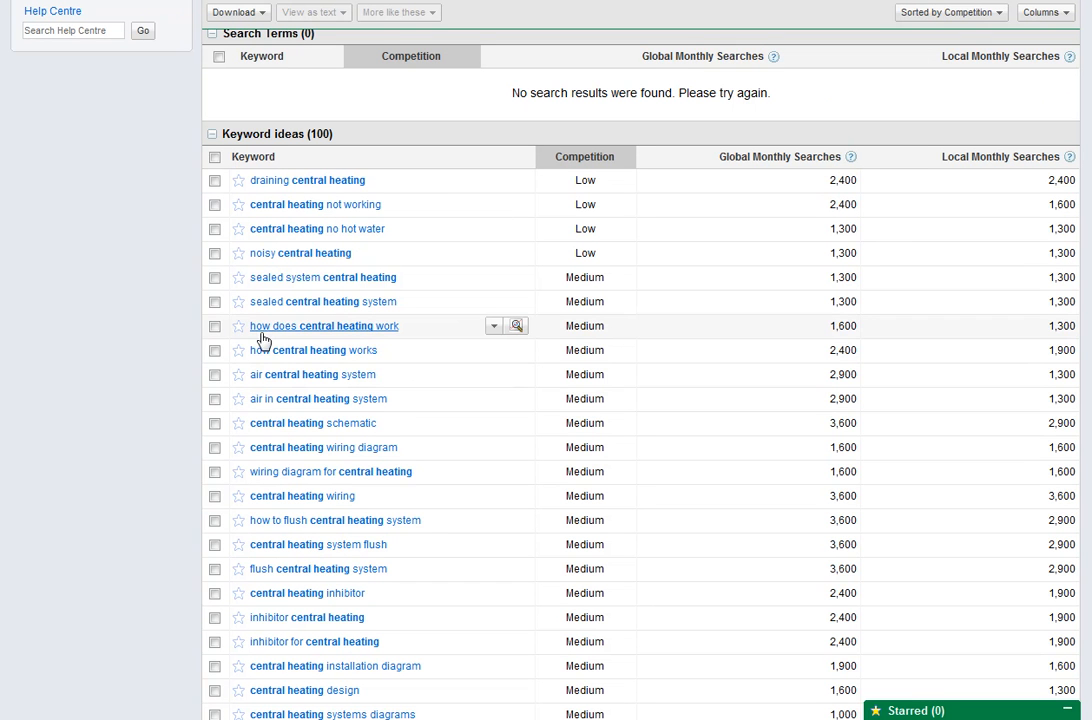
mouse_move(404, 340)
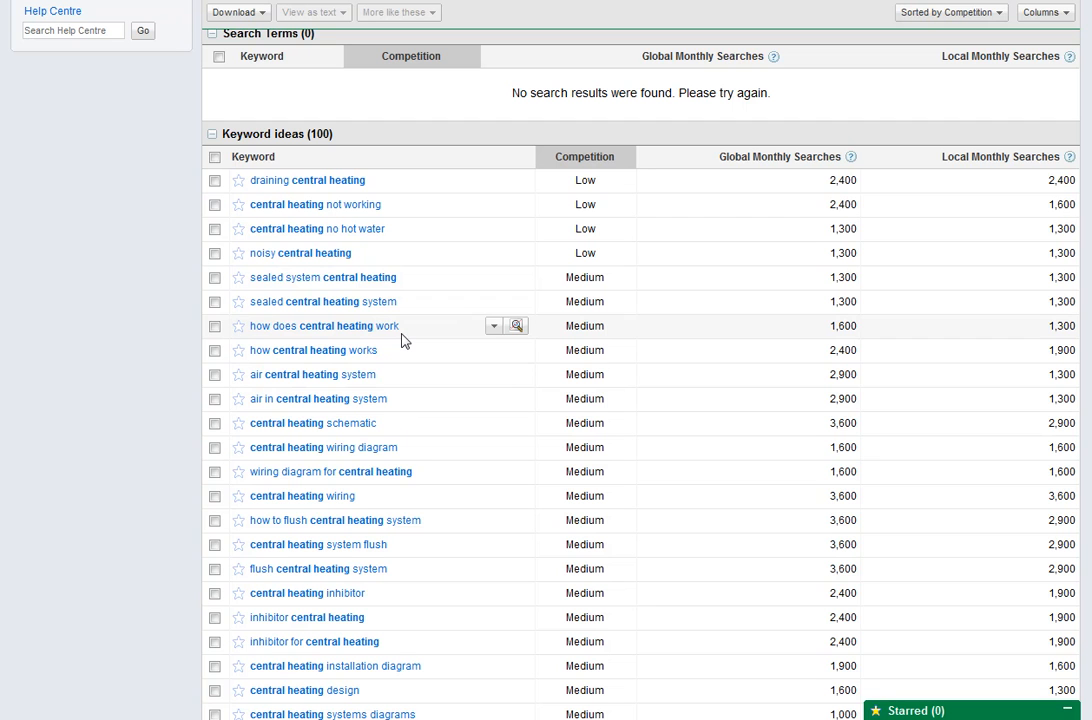
mouse_move(412, 336)
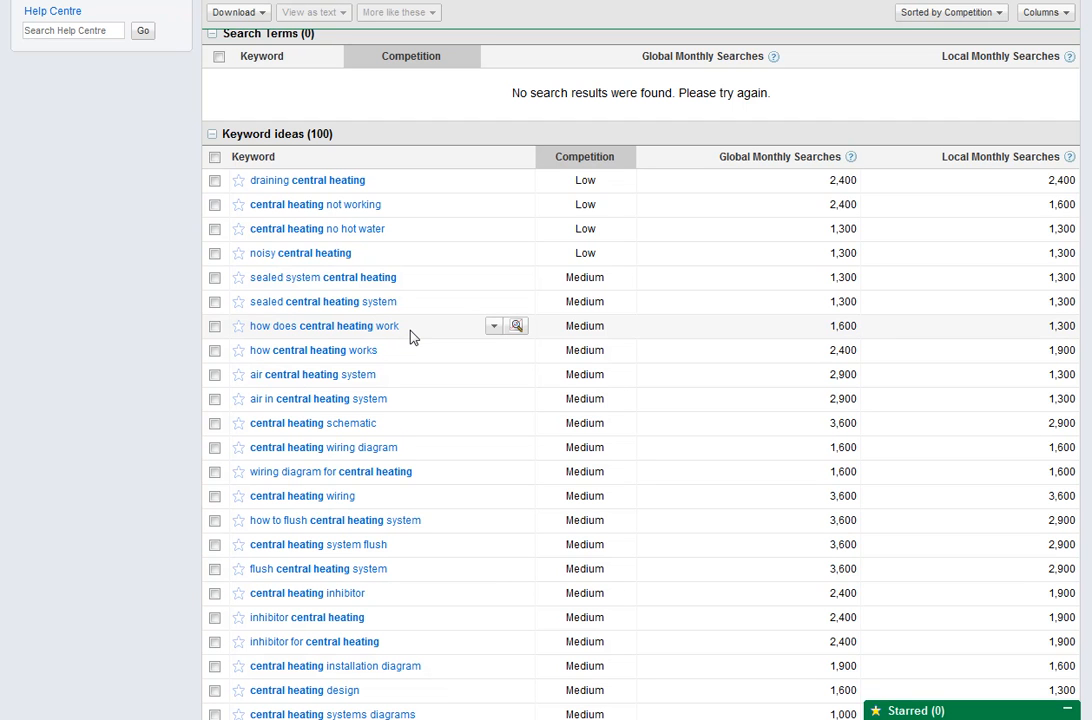
mouse_move(434, 378)
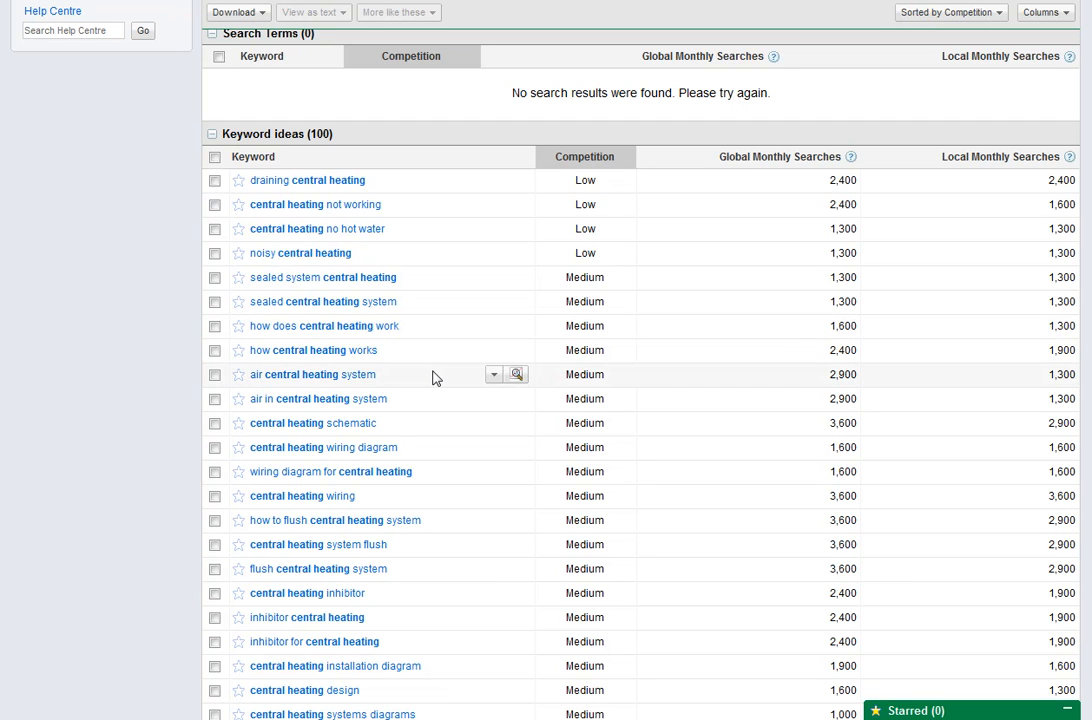
mouse_move(116, 336)
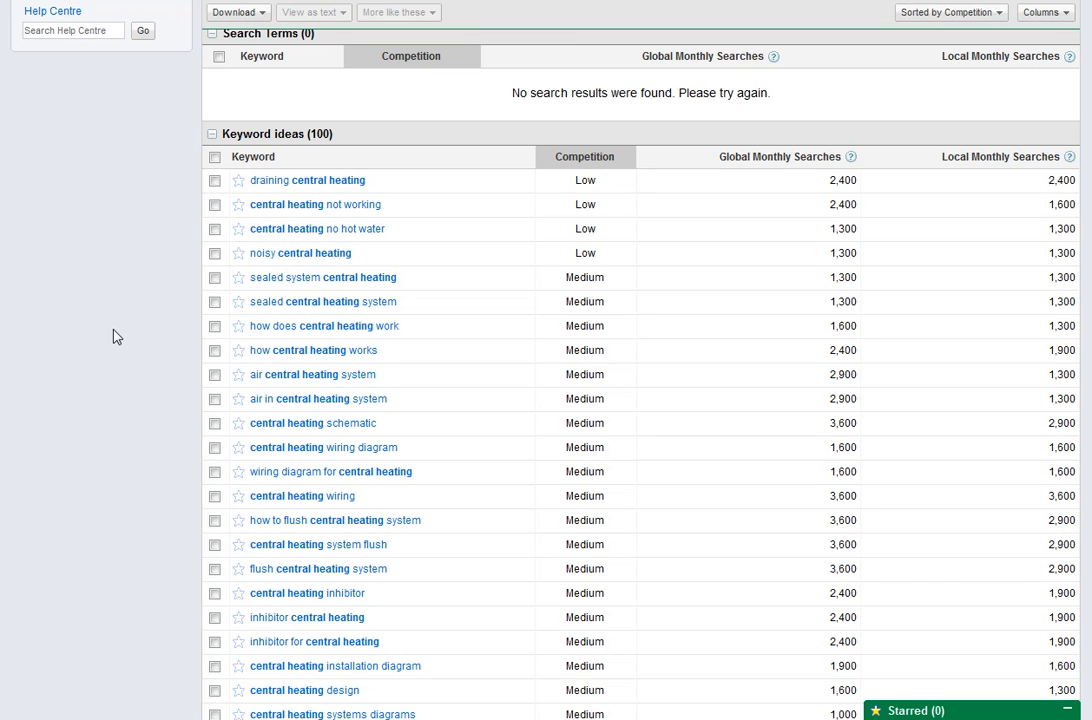
mouse_move(256, 528)
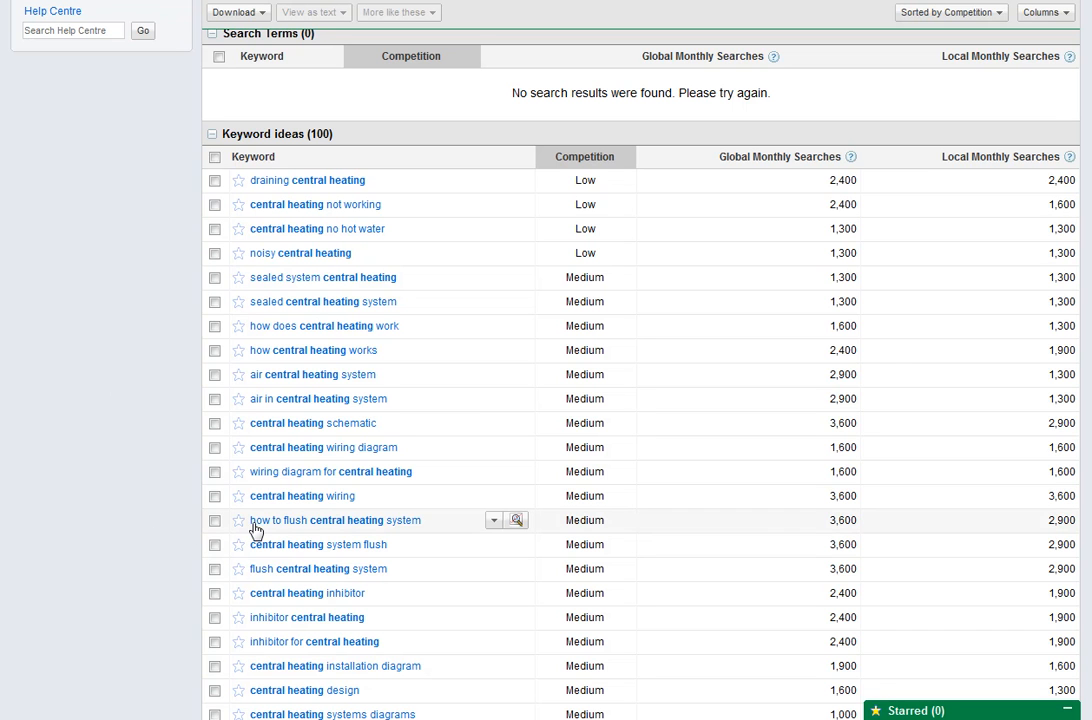
mouse_move(432, 528)
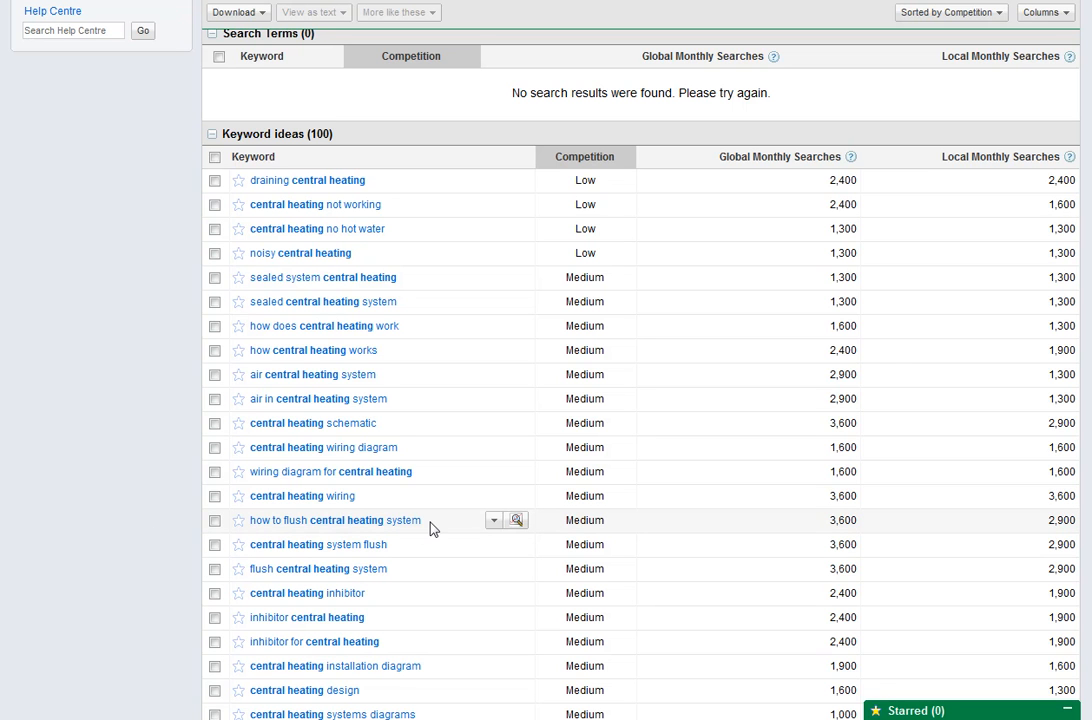
mouse_move(116, 494)
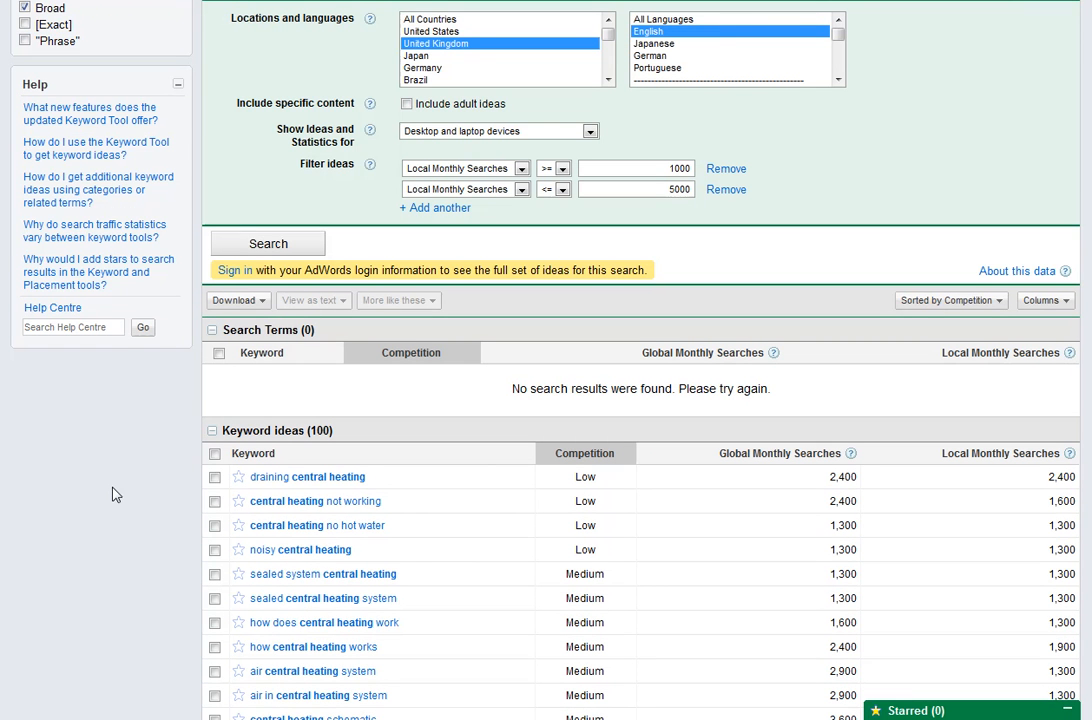
mouse_move(124, 510)
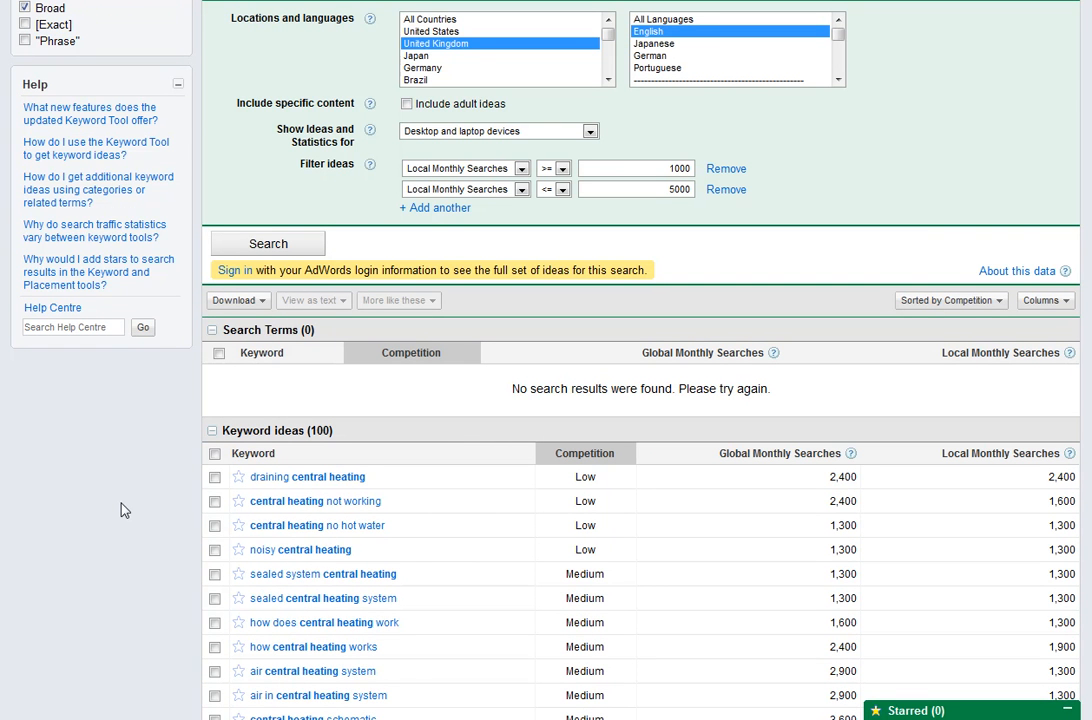